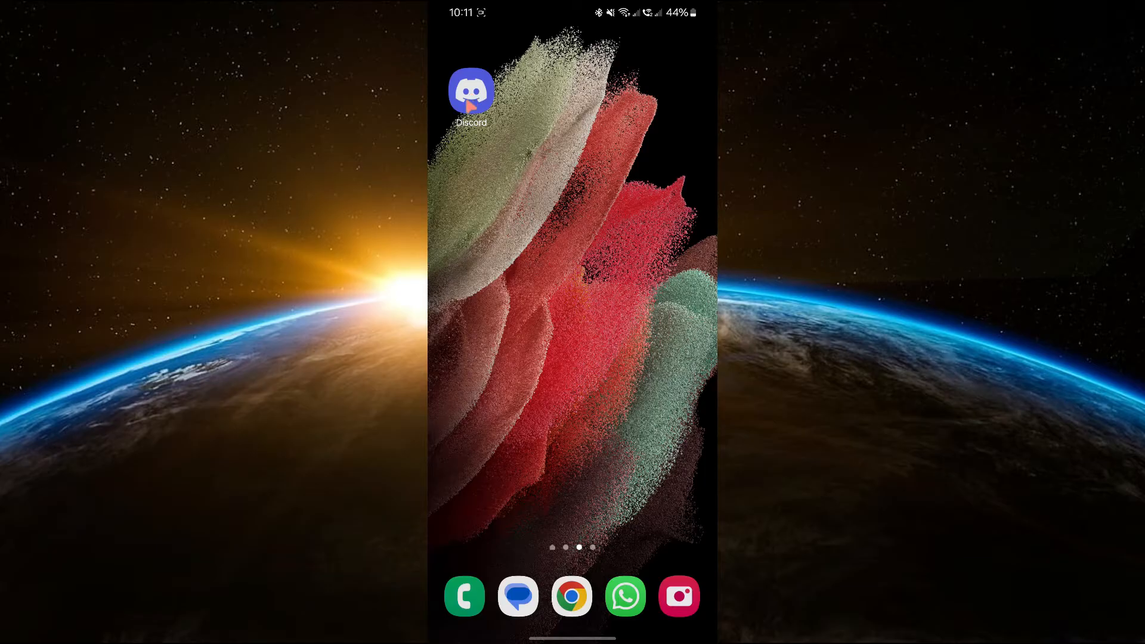
{"action": "left_click", "coordinate": [471, 92]}
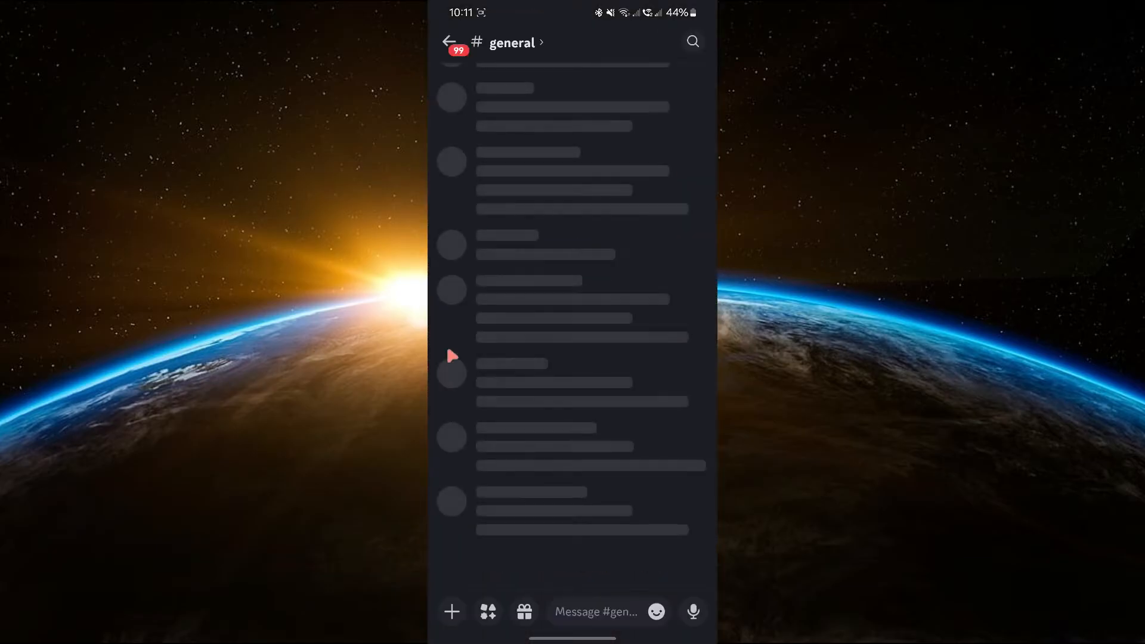
{"action": "left_click", "coordinate": [449, 42]}
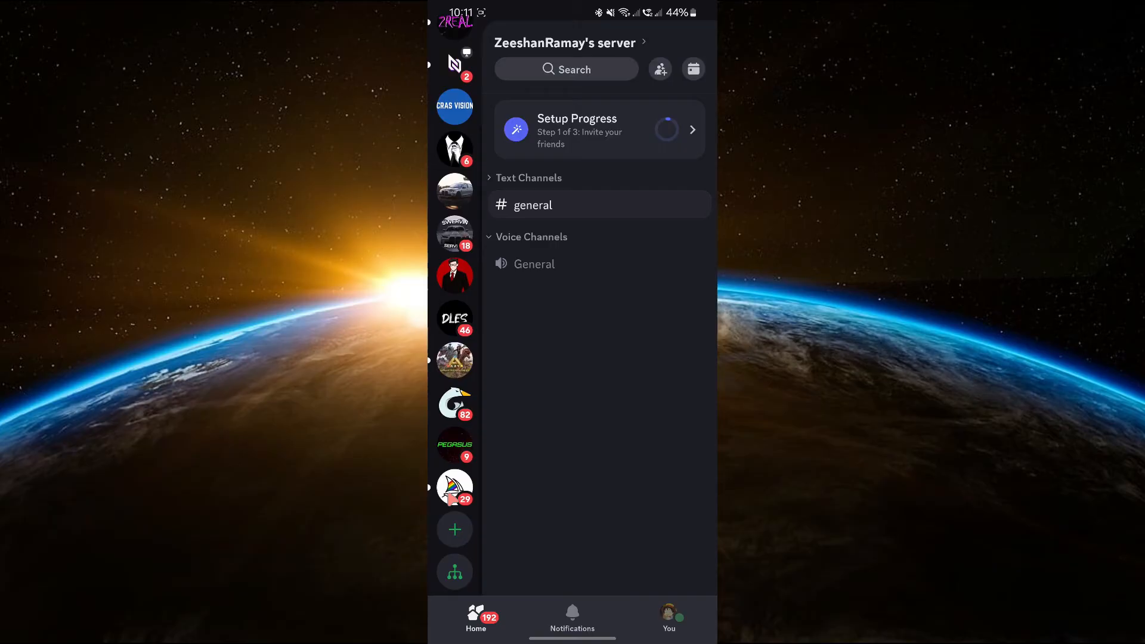
{"action": "left_click", "coordinate": [454, 530]}
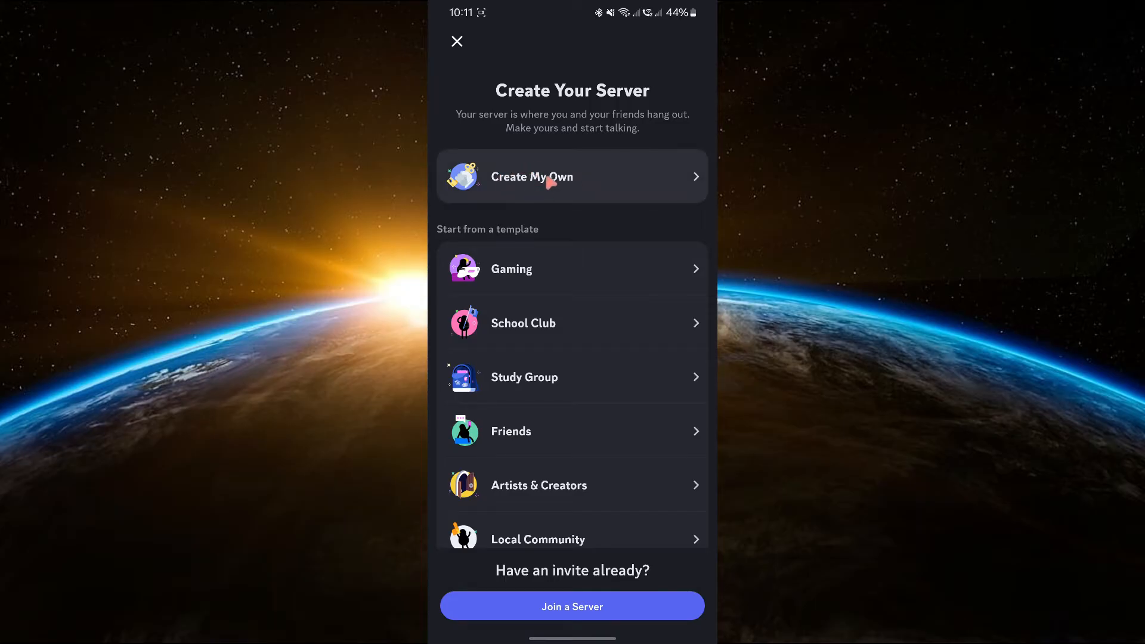
{"action": "mouse_move", "coordinate": [505, 244]}
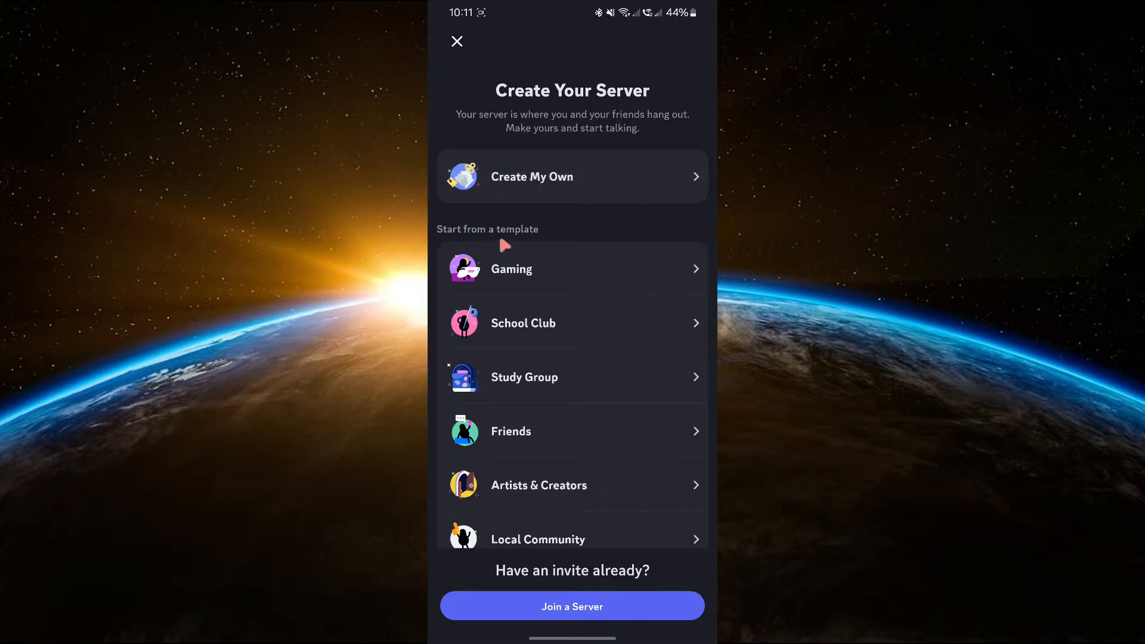
{"action": "mouse_move", "coordinate": [550, 159]}
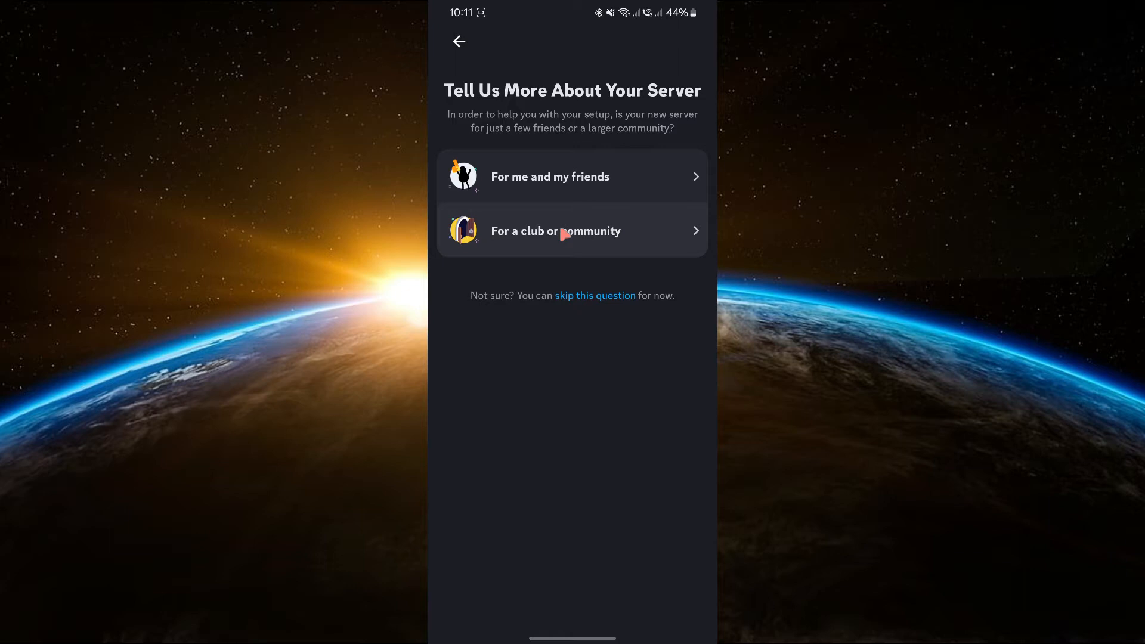
- Create a custom server for a club or community, keeping the default name
{"action": "left_click", "coordinate": [571, 230]}
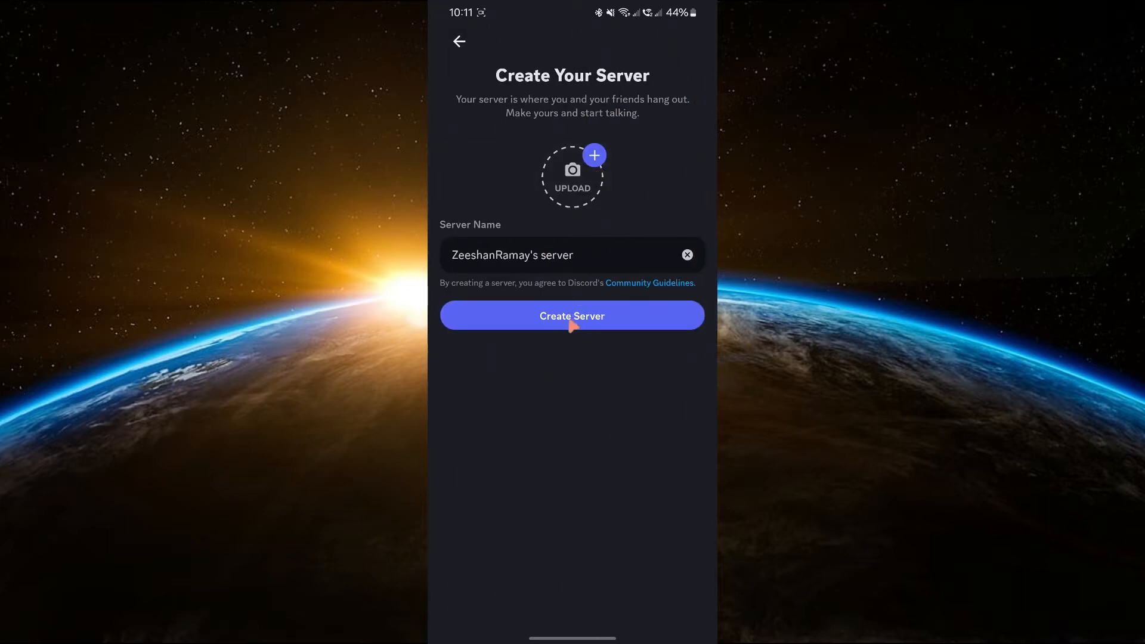
{"action": "left_click", "coordinate": [571, 315]}
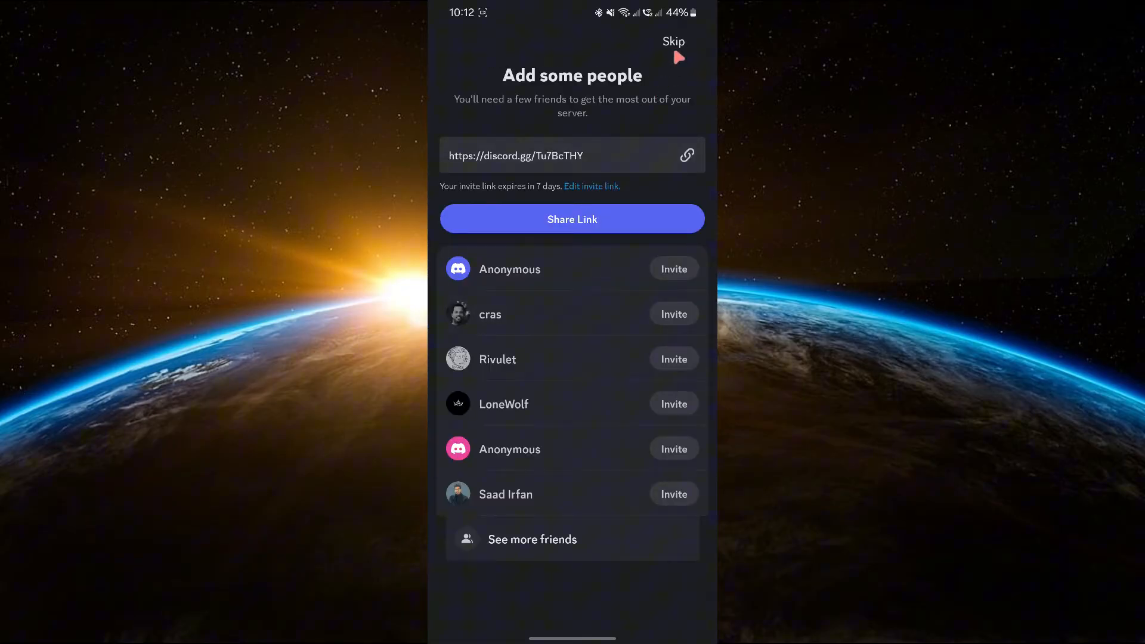
- Skip invites and begin a new server category named 'Welcome'
{"action": "left_click", "coordinate": [671, 40]}
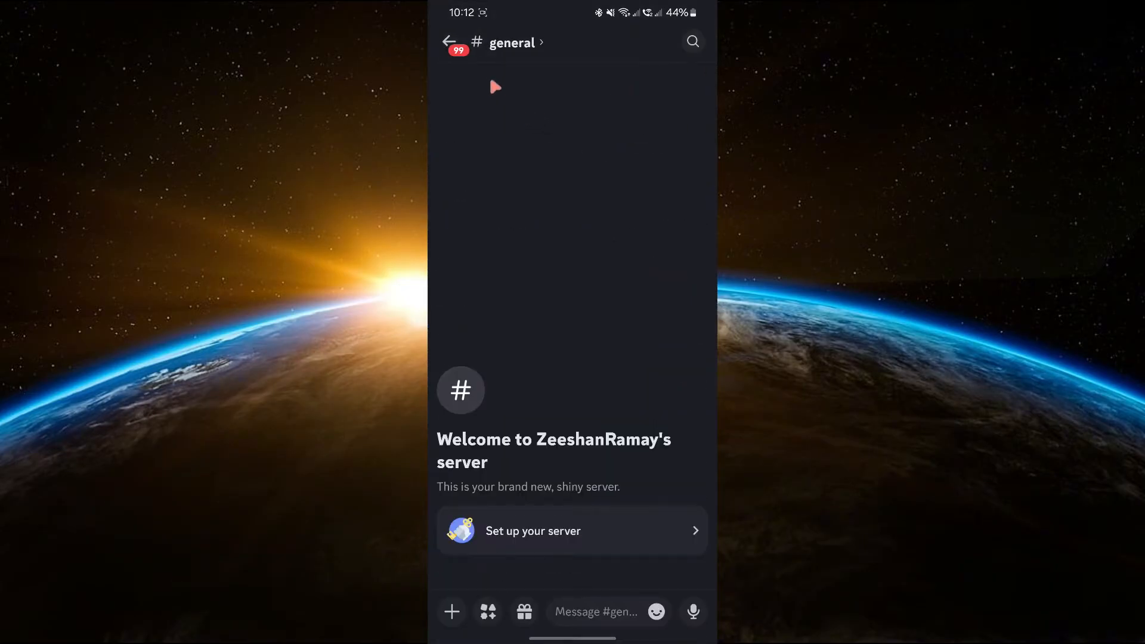
{"action": "left_click", "coordinate": [450, 41]}
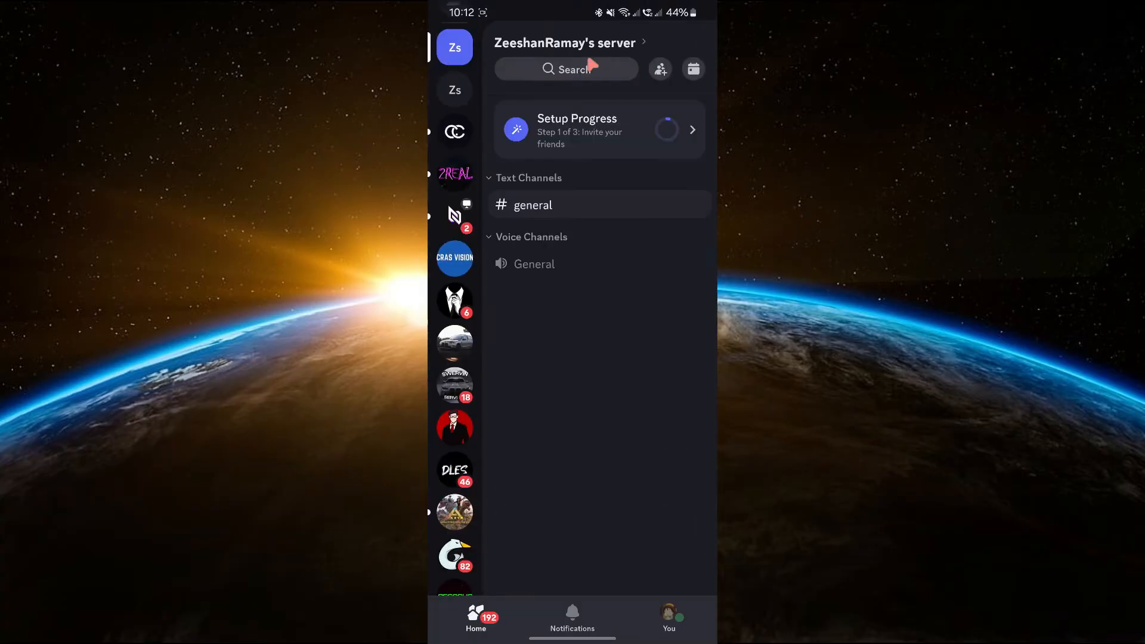
{"action": "left_click", "coordinate": [564, 43]}
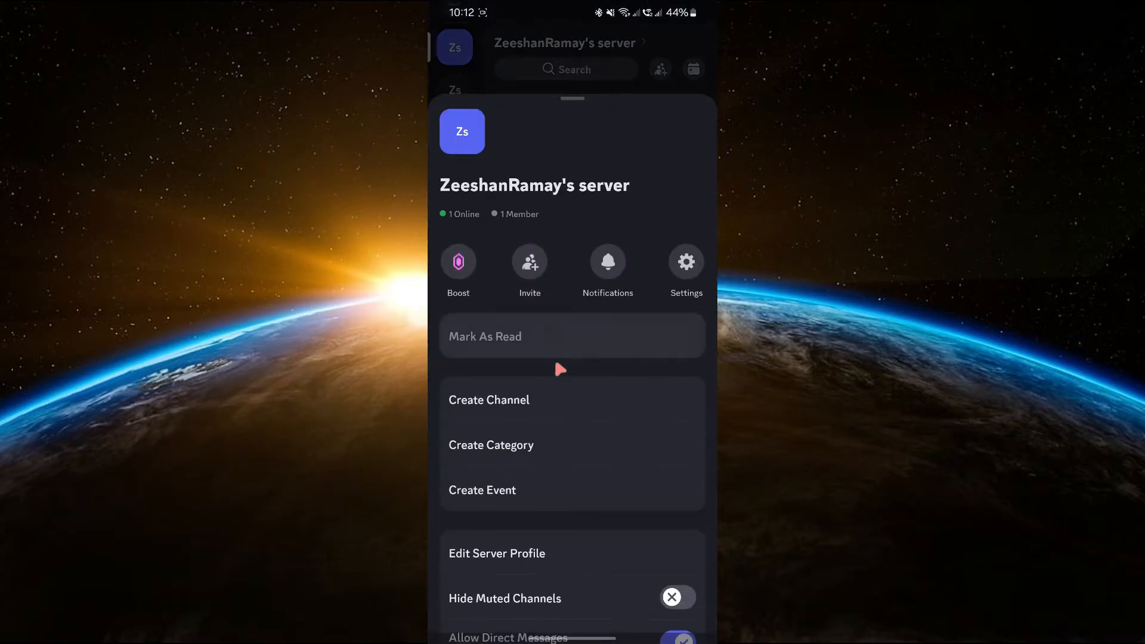
{"action": "left_click", "coordinate": [490, 445]}
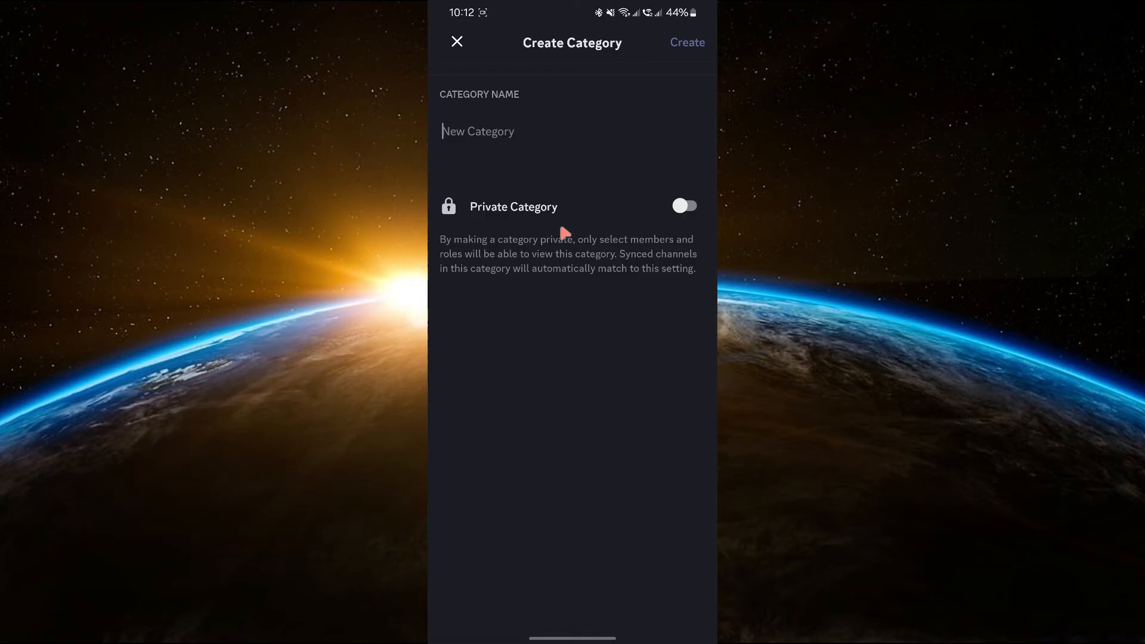
{"action": "type", "text": "We"}
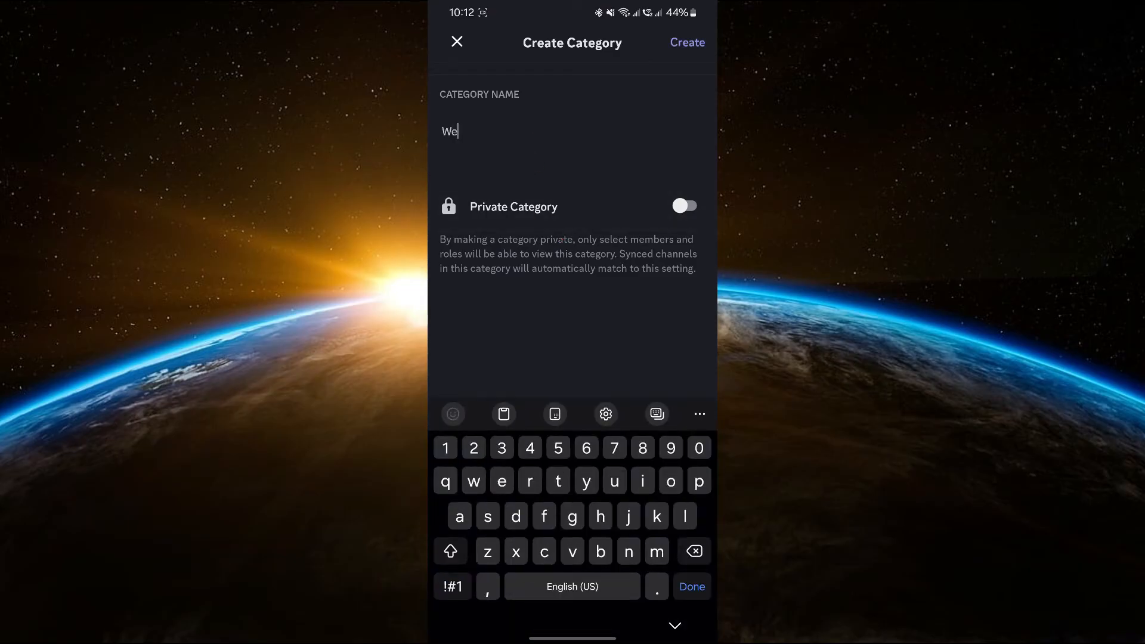
{"action": "type", "text": "lcome"}
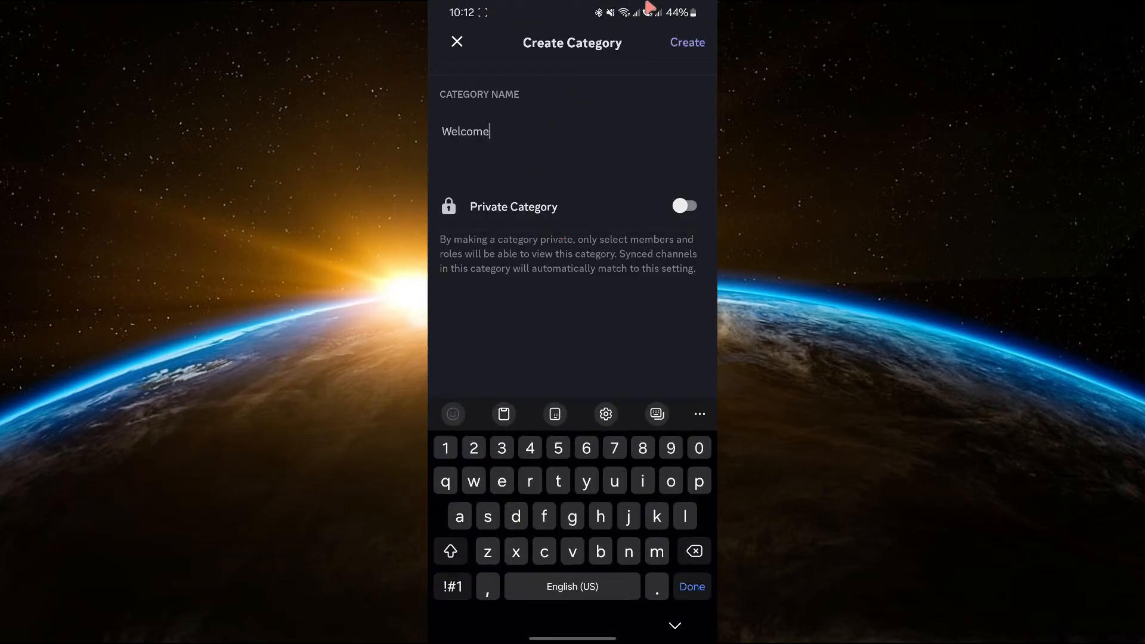
- Create the Welcome category and a text channel named 'rulrs'
{"action": "left_click", "coordinate": [457, 41]}
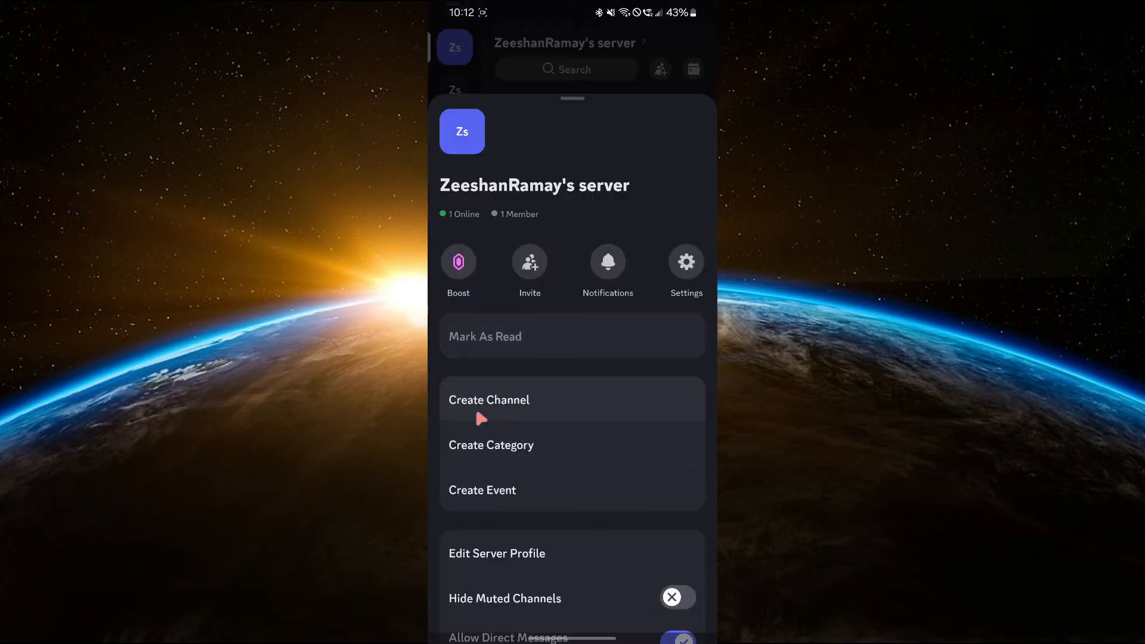
{"action": "left_click", "coordinate": [489, 399]}
{"action": "type", "text": "rulr"}
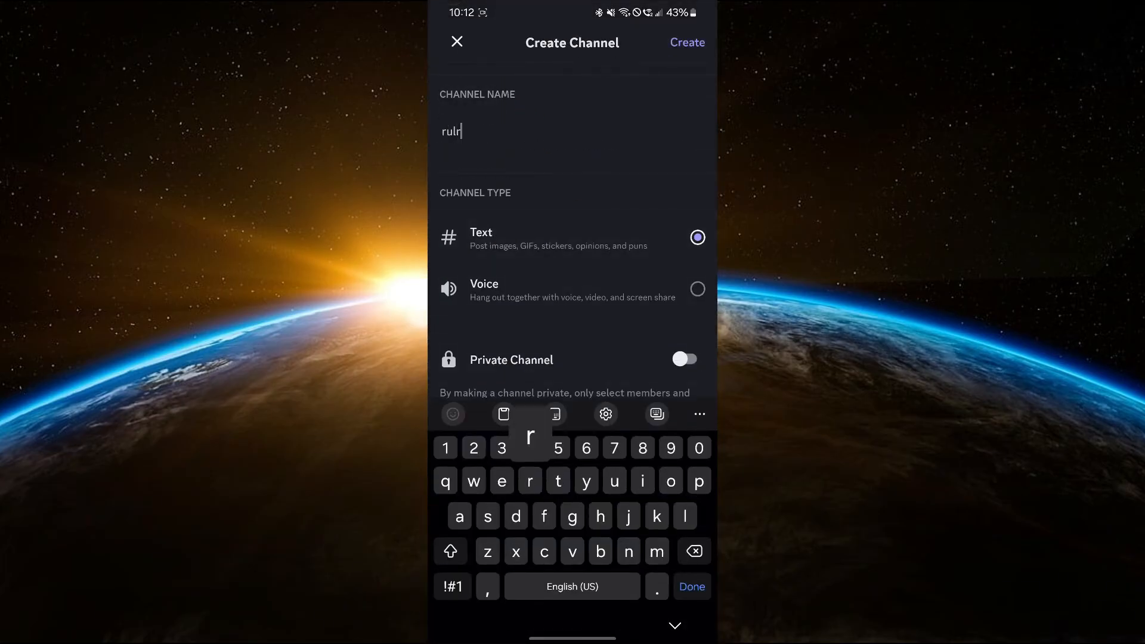
{"action": "left_click", "coordinate": [686, 43]}
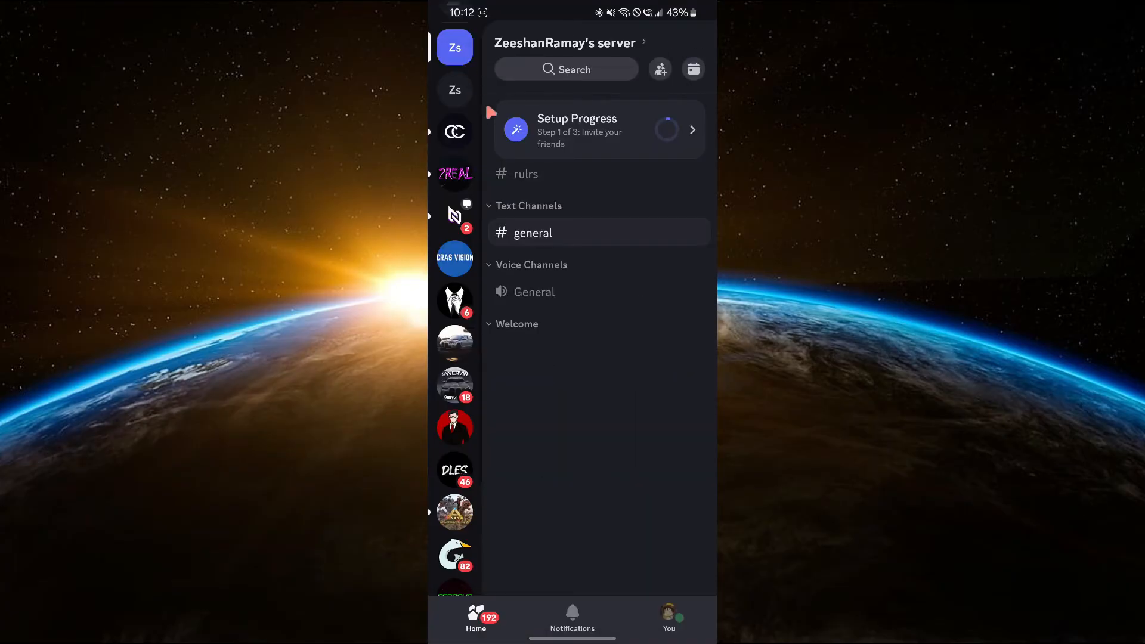
{"action": "left_click", "coordinate": [566, 43]}
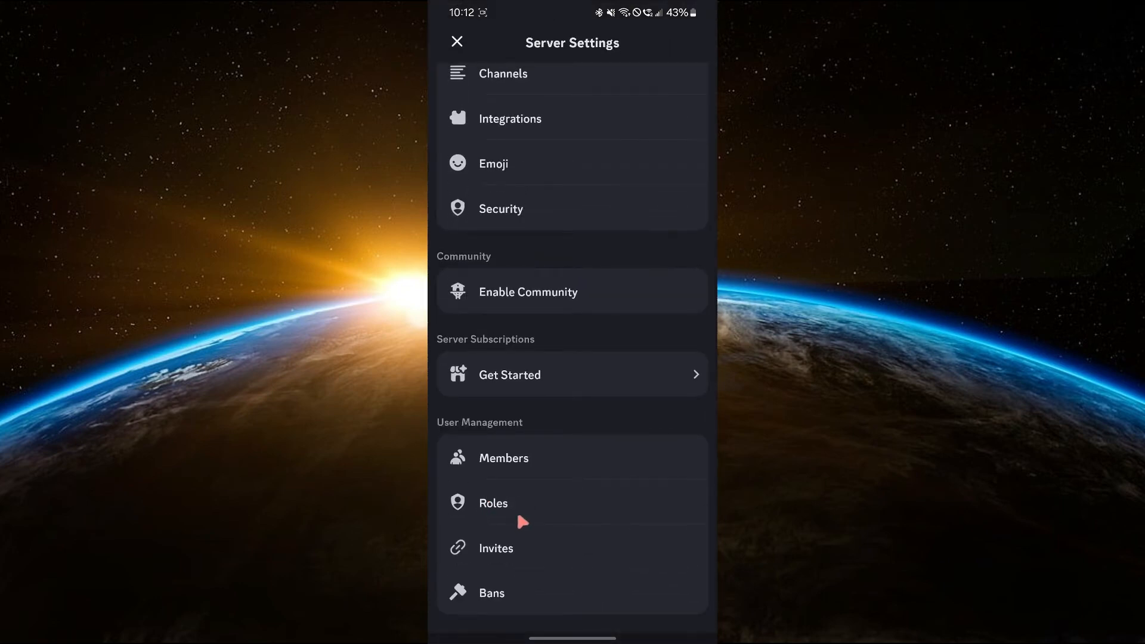
- Create an 'Admin' role with Manager permissions and assign it to your own account
{"action": "left_click", "coordinate": [492, 504]}
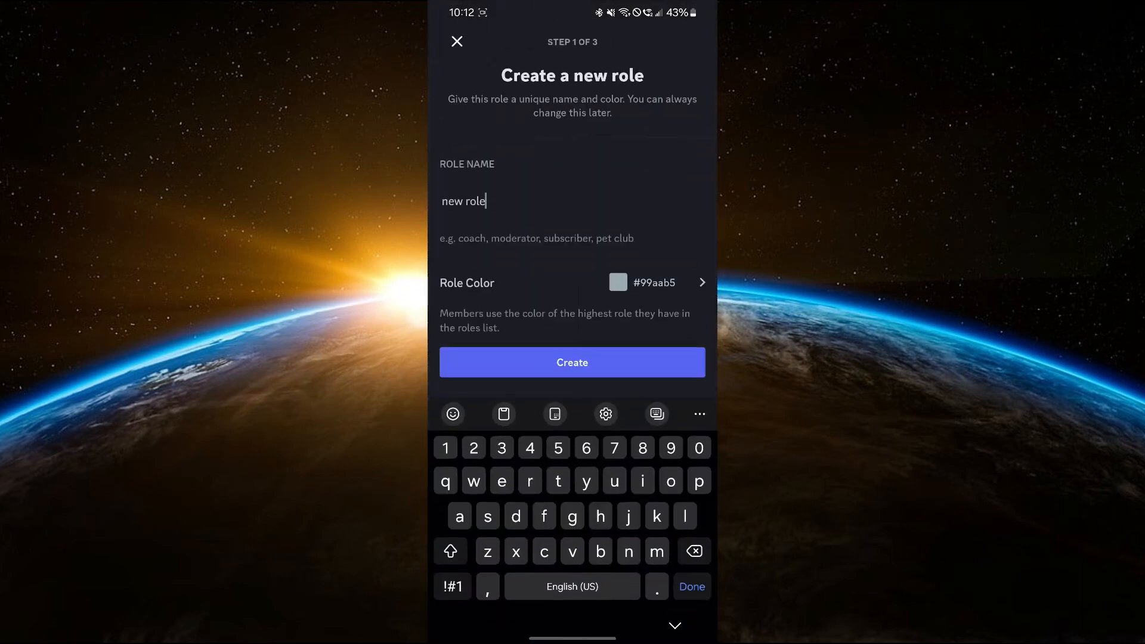
{"action": "double_click", "coordinate": [463, 201]}
{"action": "type", "text": "Admin"}
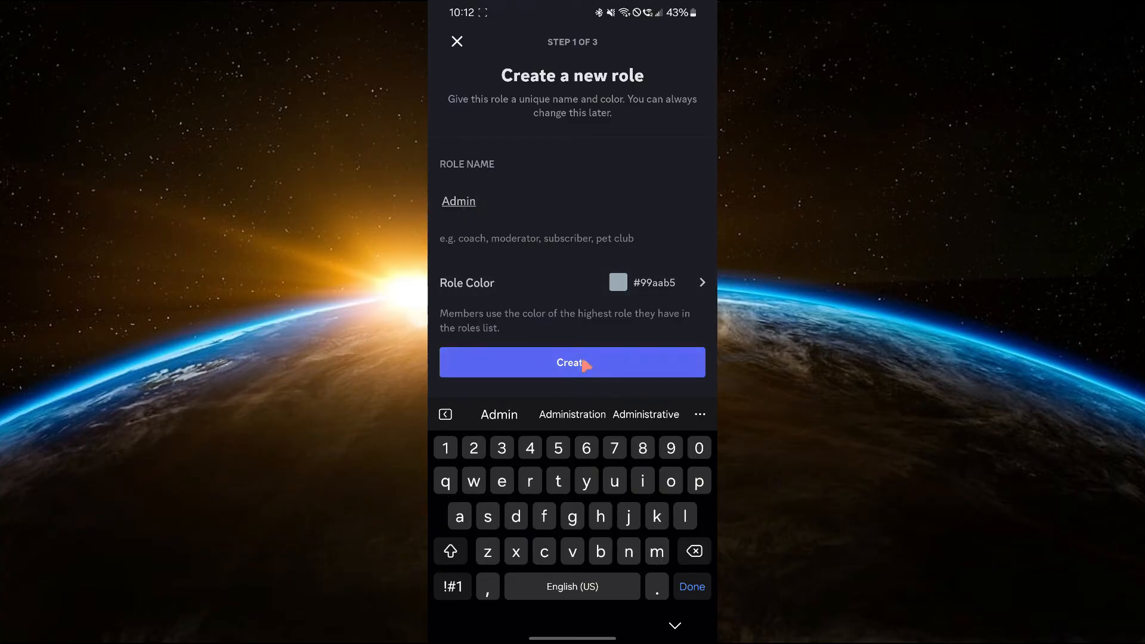
{"action": "left_click", "coordinate": [571, 363]}
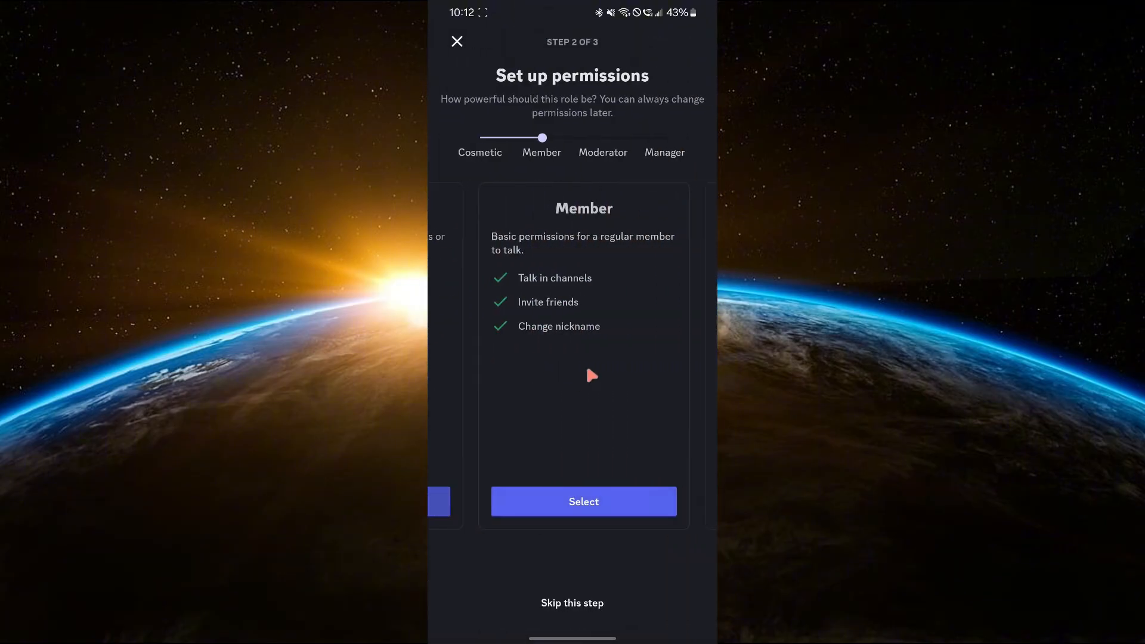
{"action": "left_click", "coordinate": [583, 502]}
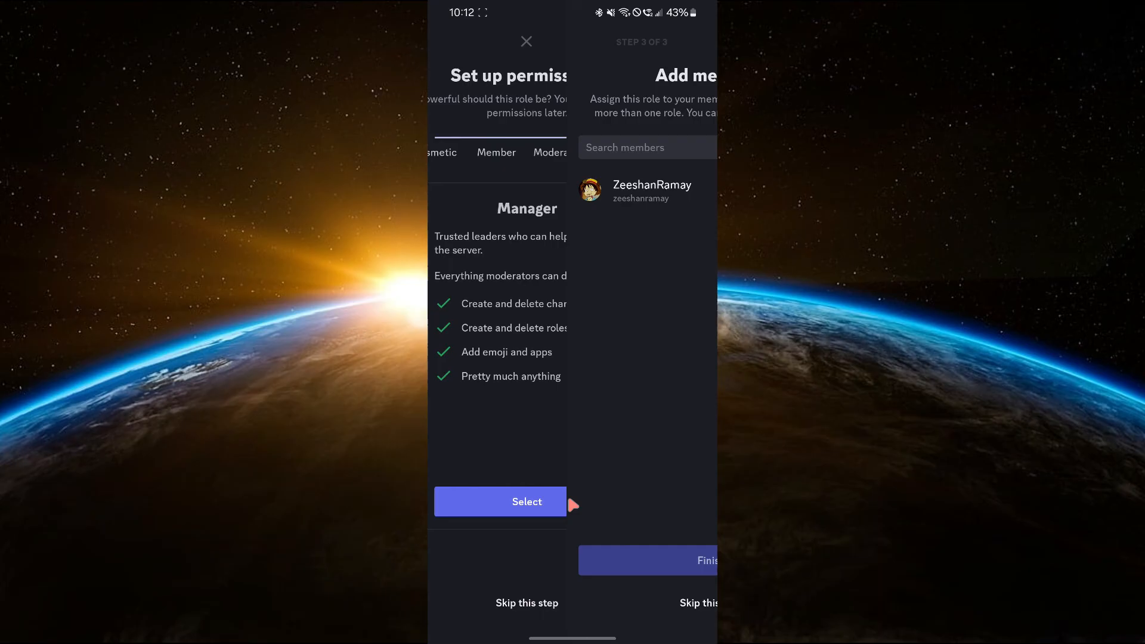
{"action": "left_click", "coordinate": [647, 191]}
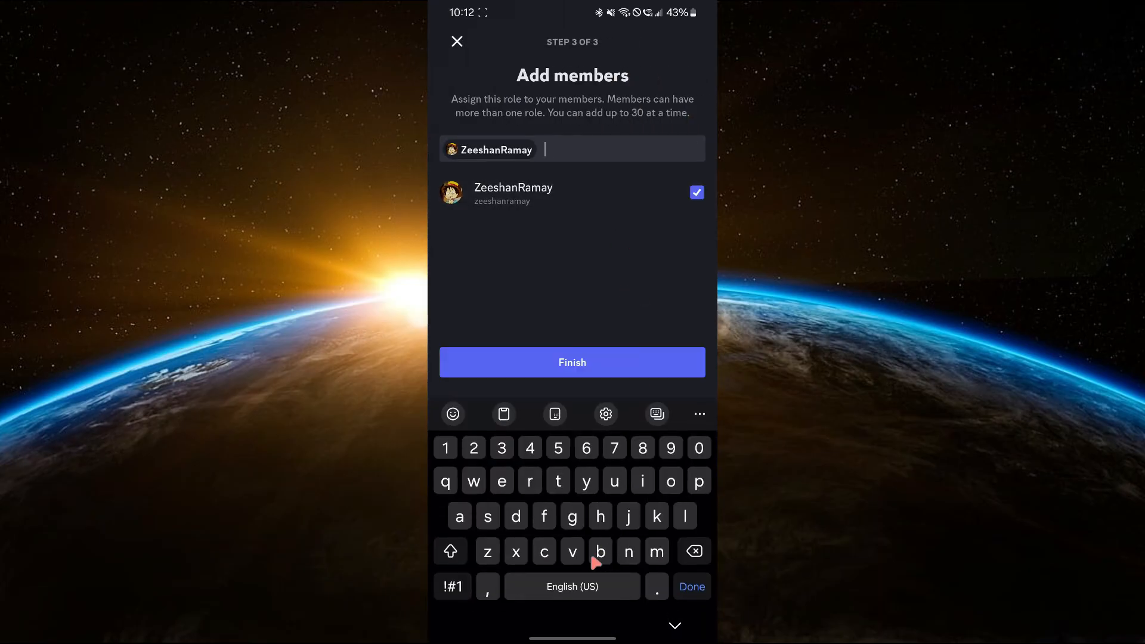
{"action": "left_click", "coordinate": [572, 362]}
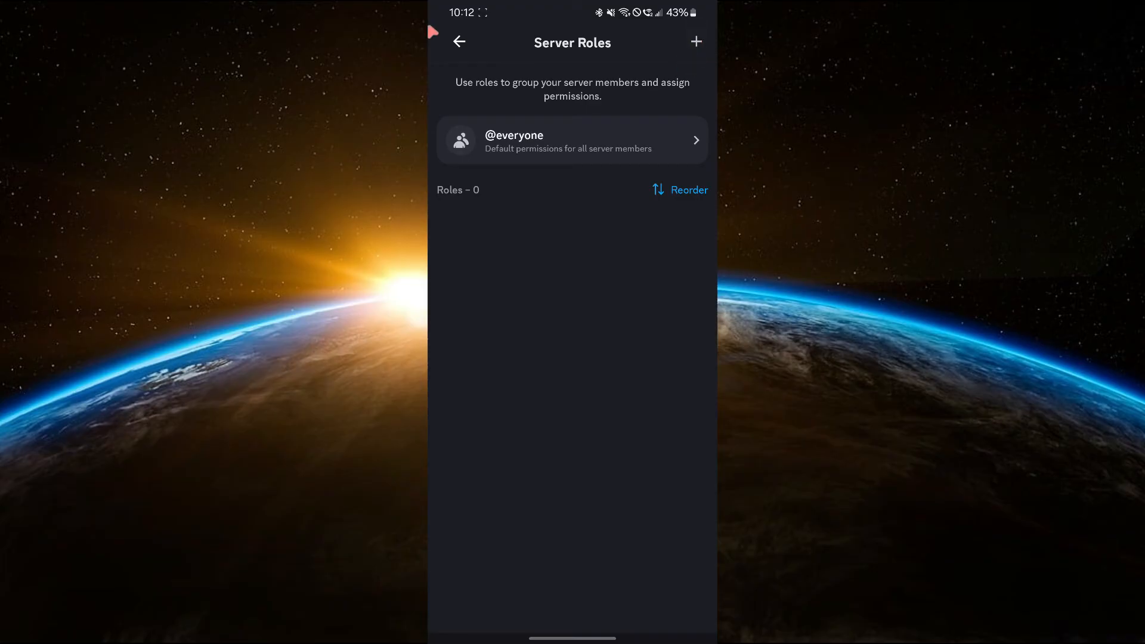
{"action": "left_click", "coordinate": [459, 42]}
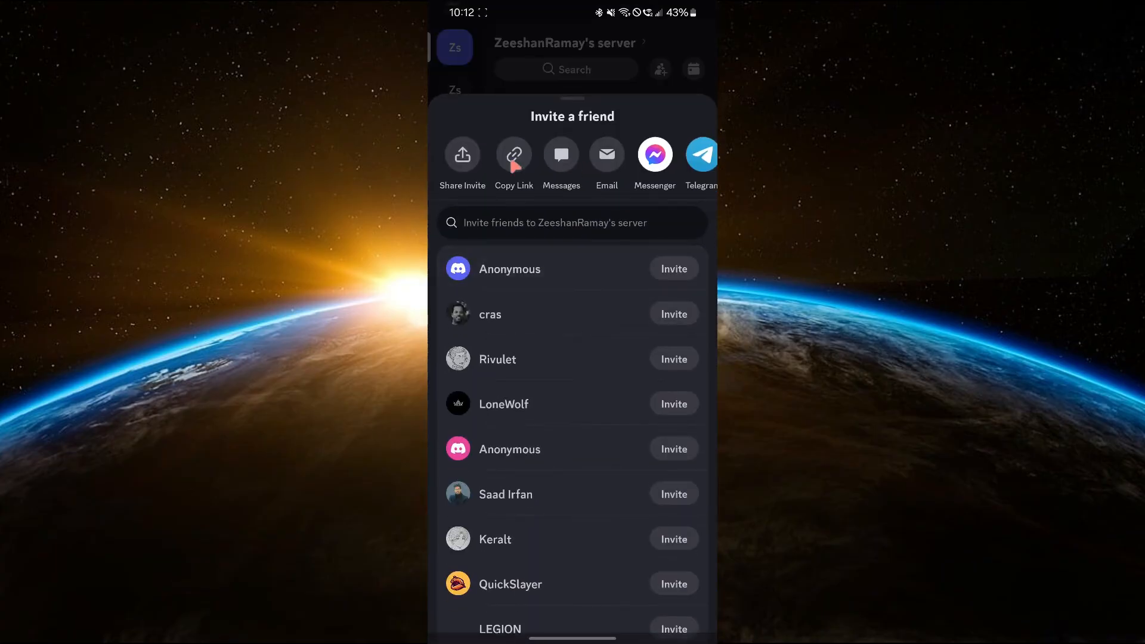
{"action": "mouse_move", "coordinate": [509, 175]}
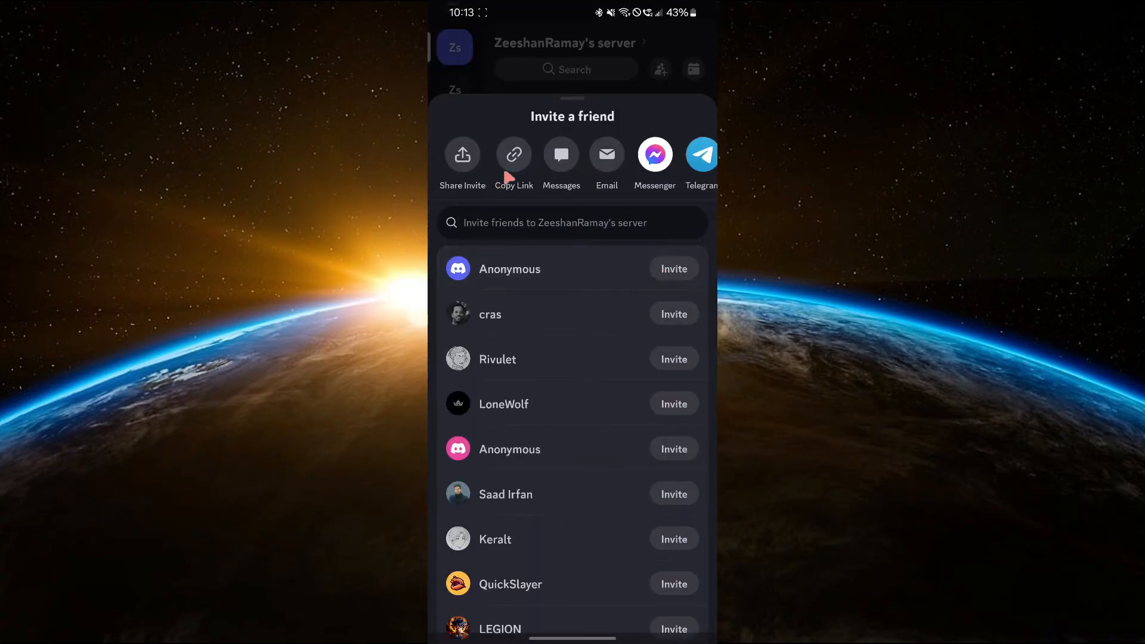
- Copy the server's invite link to the clipboard
{"action": "left_click", "coordinate": [513, 154]}
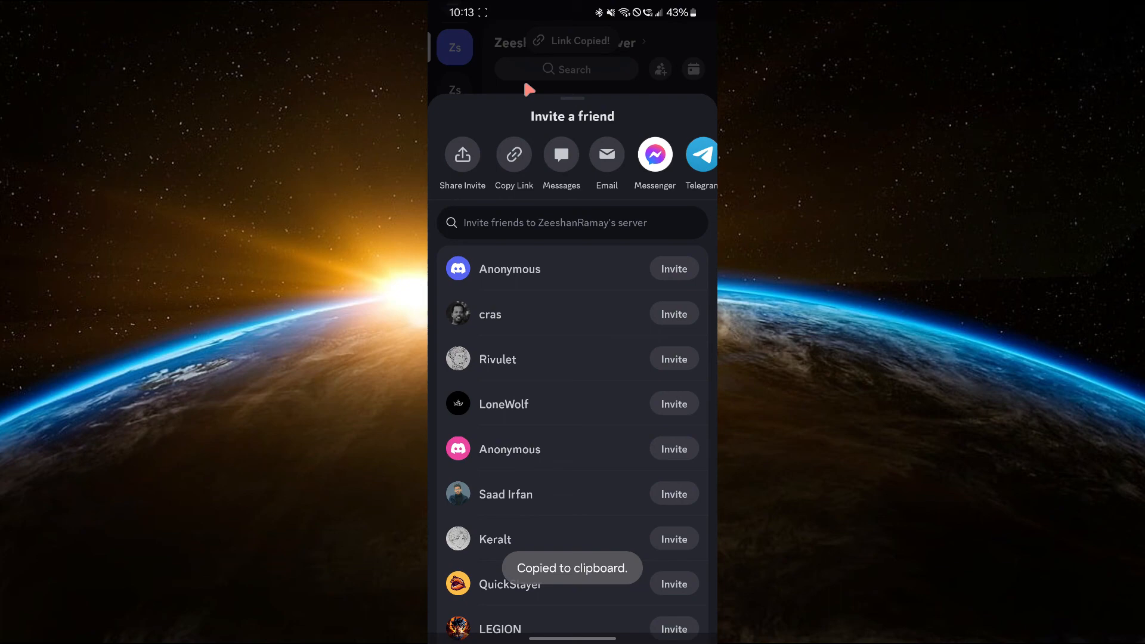